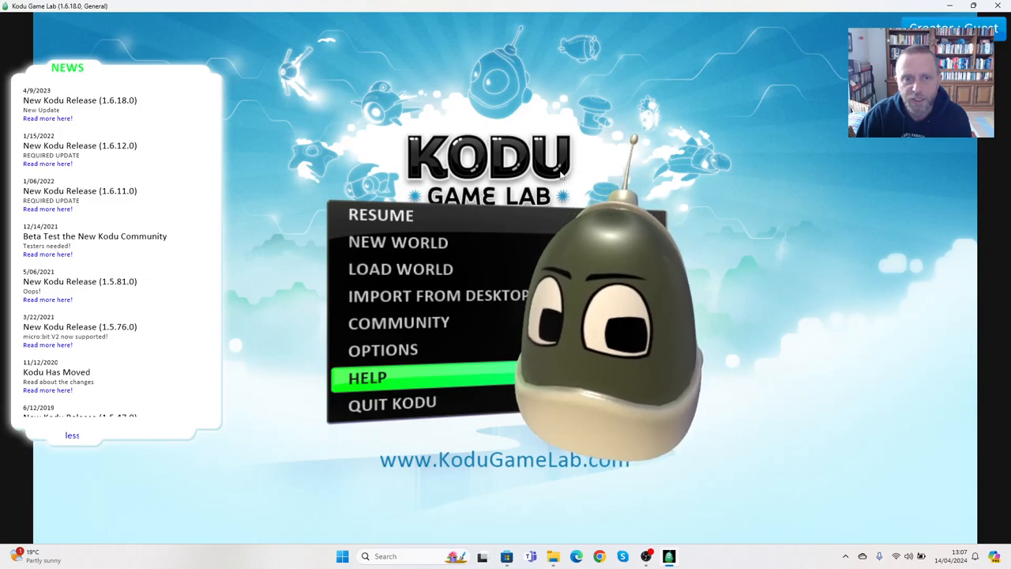
- Resume editing the world and bring up the orange Kodu character's options
click(400, 268)
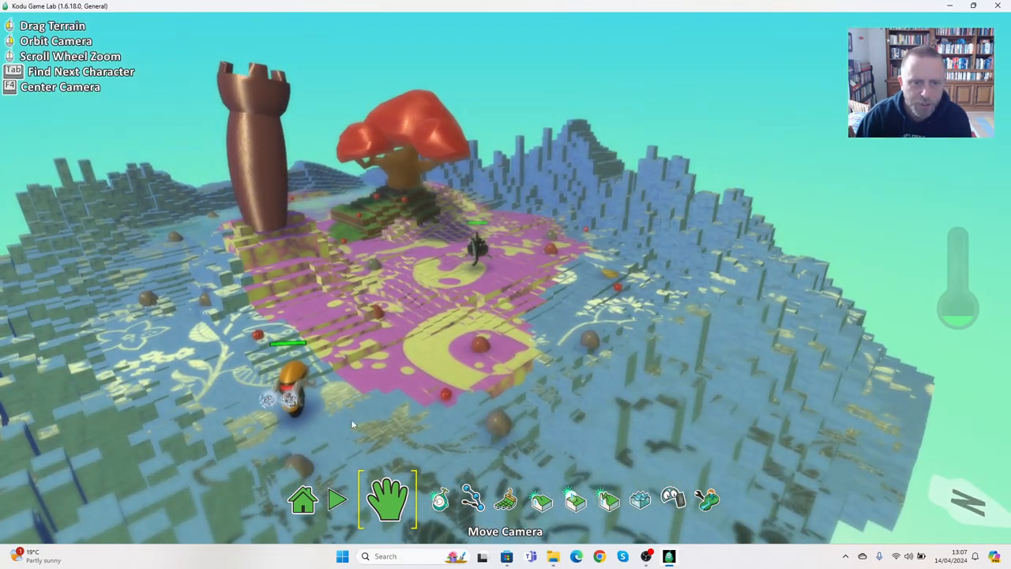
click(424, 498)
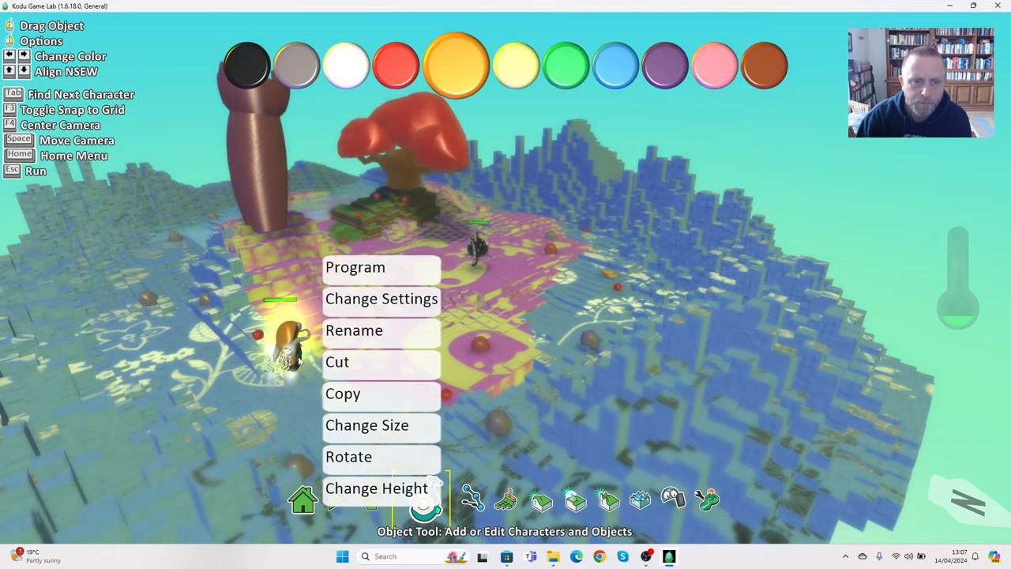
- Start rule 4 of the orange Kodu's program with a 4-second timer condition
click(355, 266)
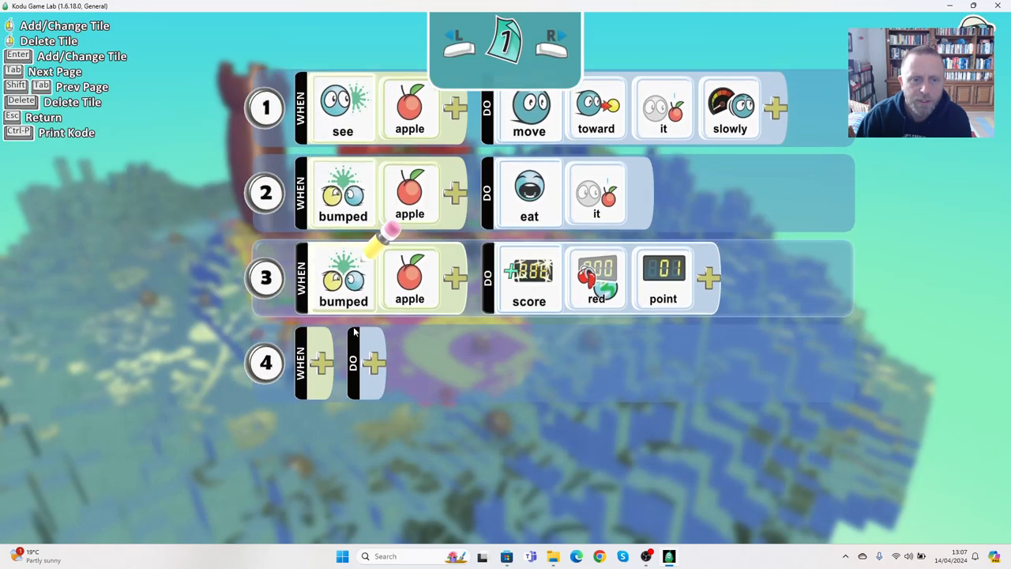
scroll(down, 3)
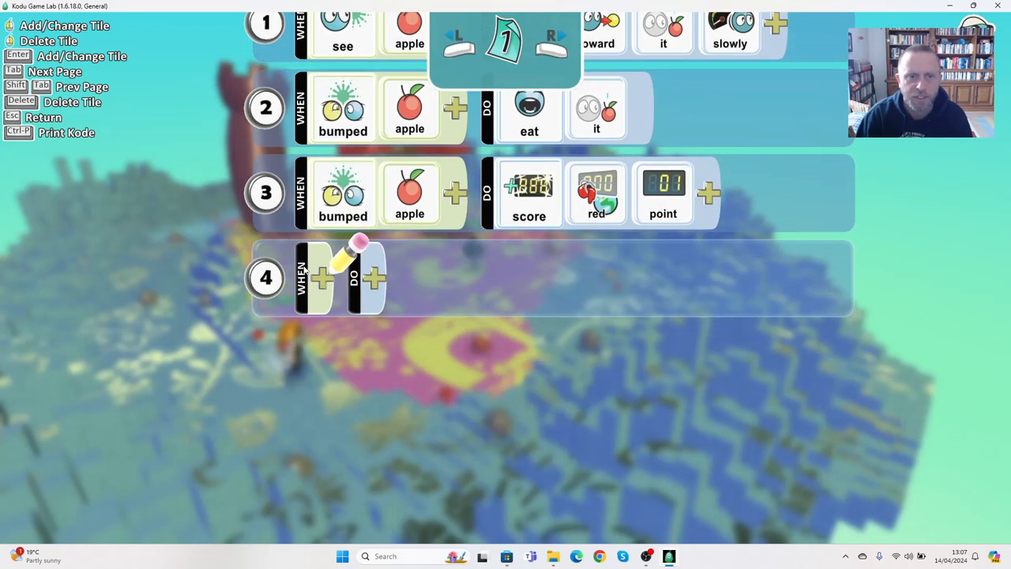
click(323, 277)
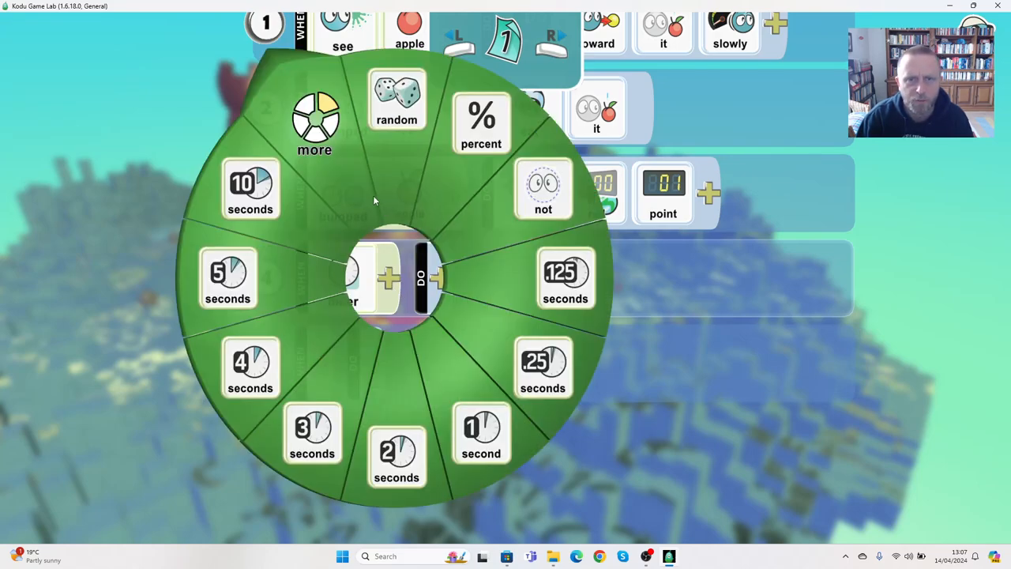
click(250, 367)
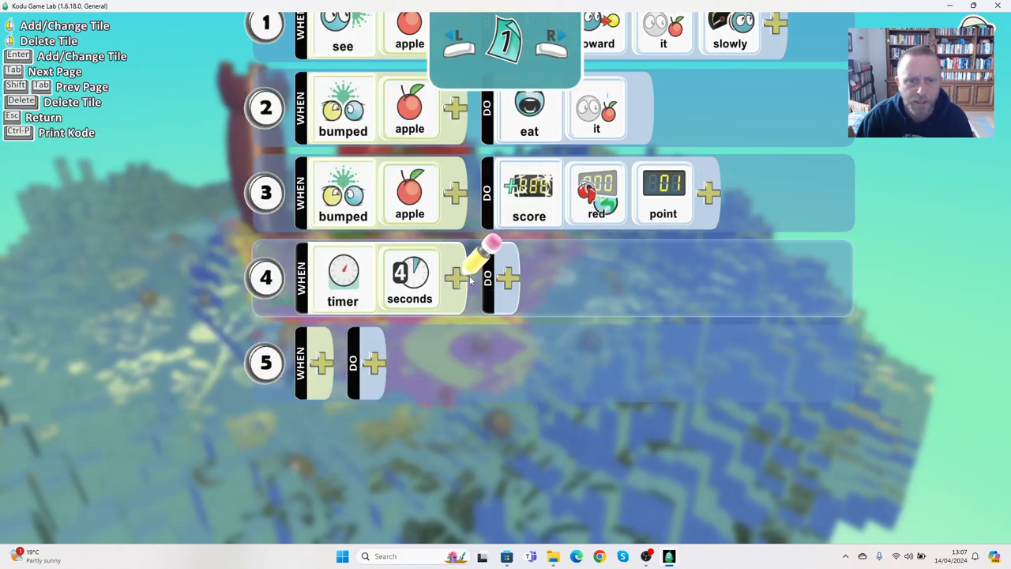
click(507, 278)
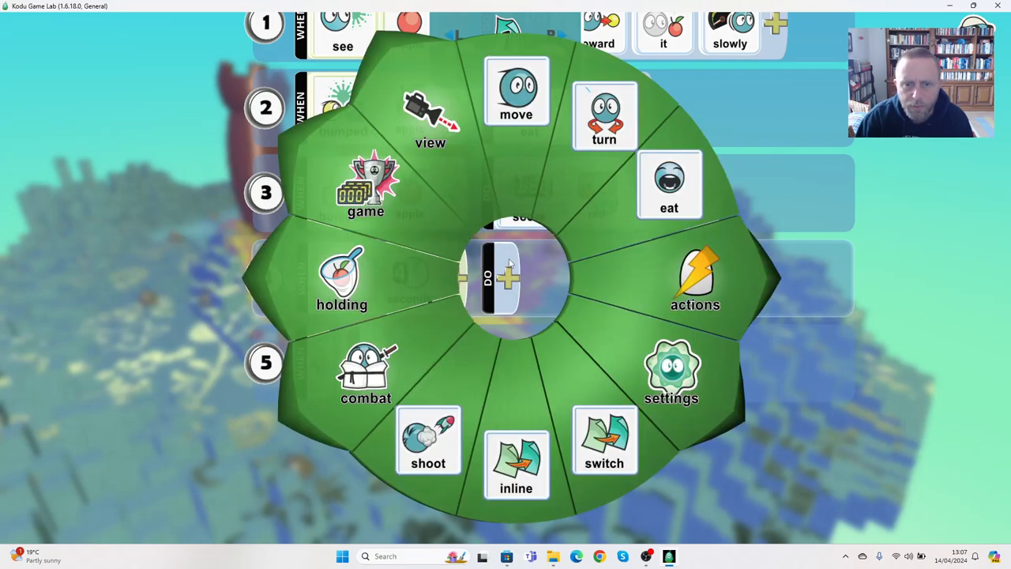
mouse_move(493, 275)
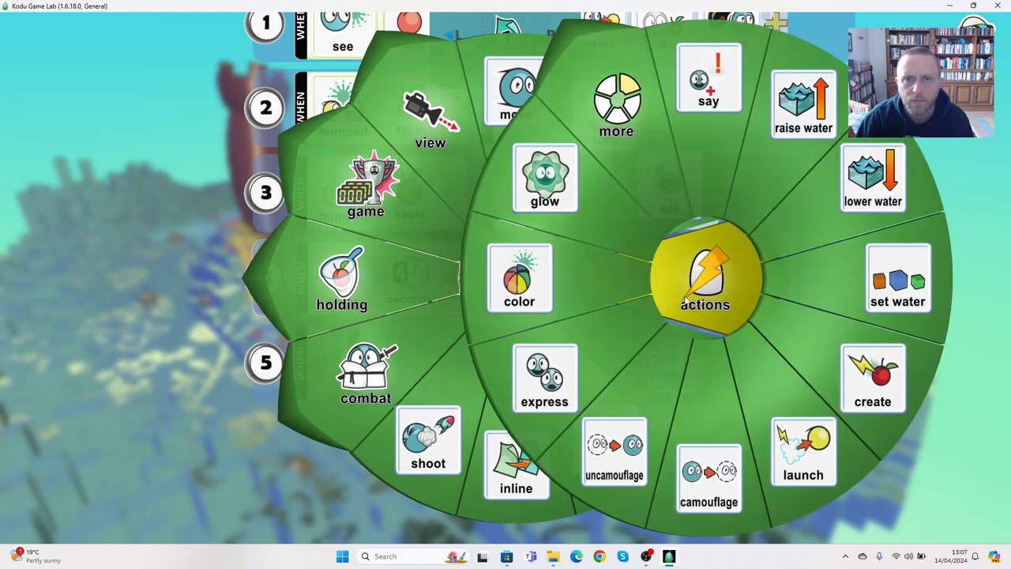
- Make rule 4 say 'I bet I can get all the apples before you can!'
click(709, 76)
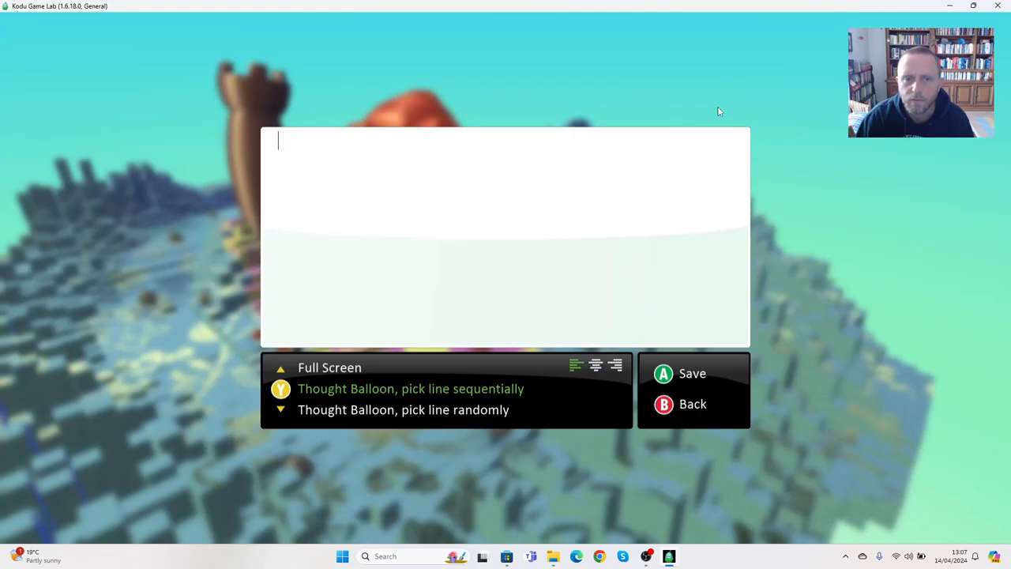
mouse_move(413, 121)
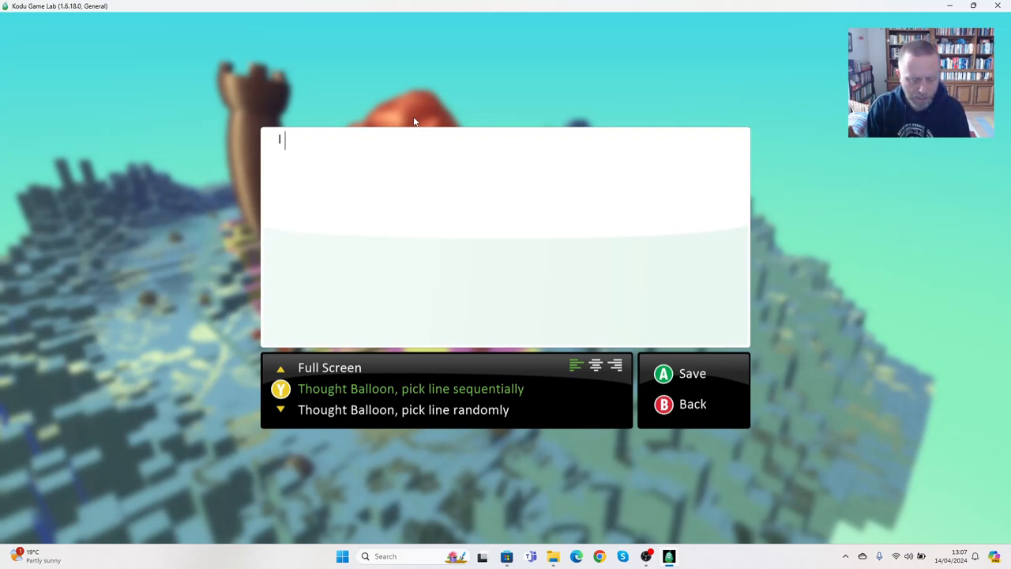
text(I bet I ca)
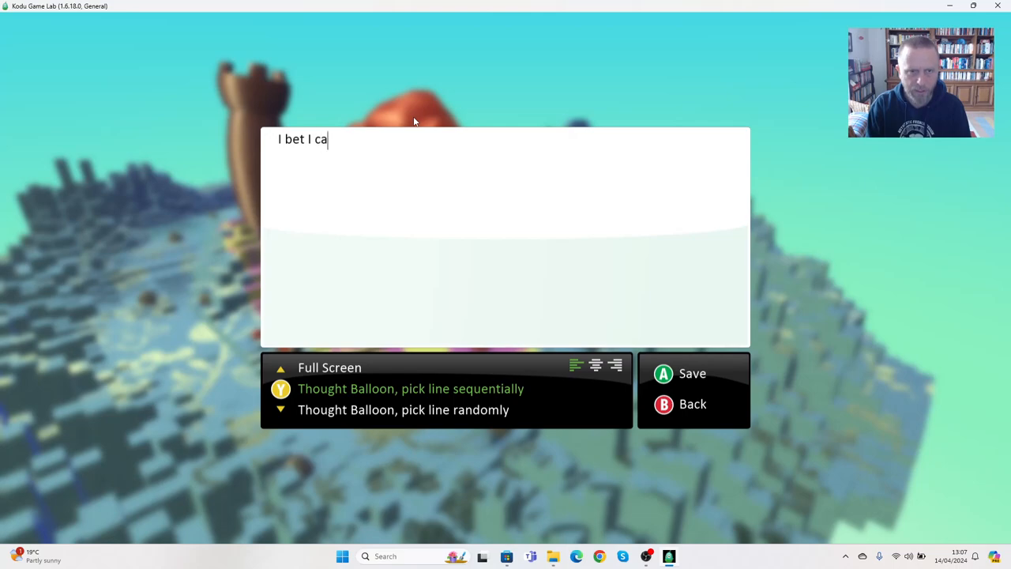
text(n get al)
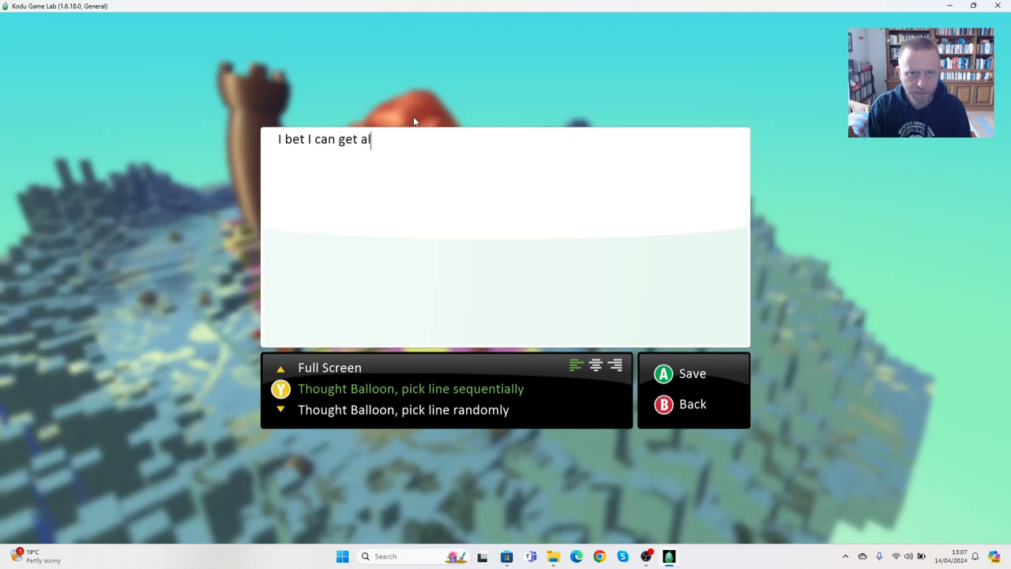
text(l the apples)
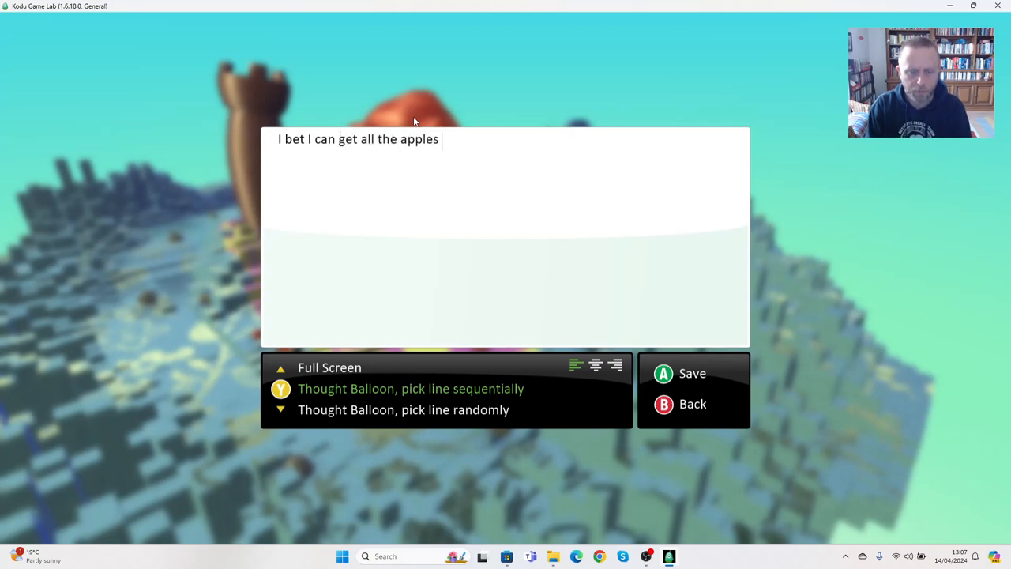
text(before you)
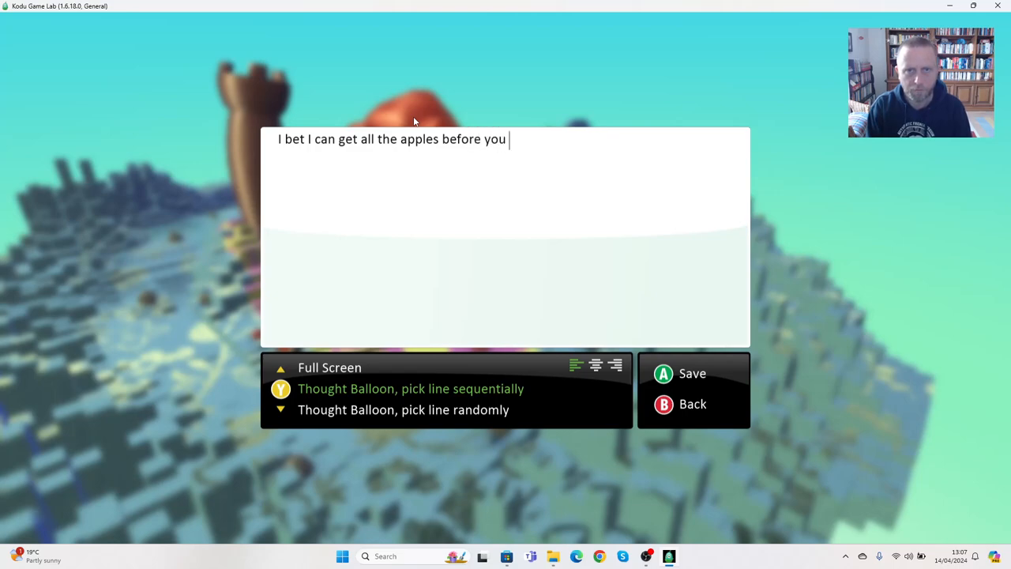
text(can!)
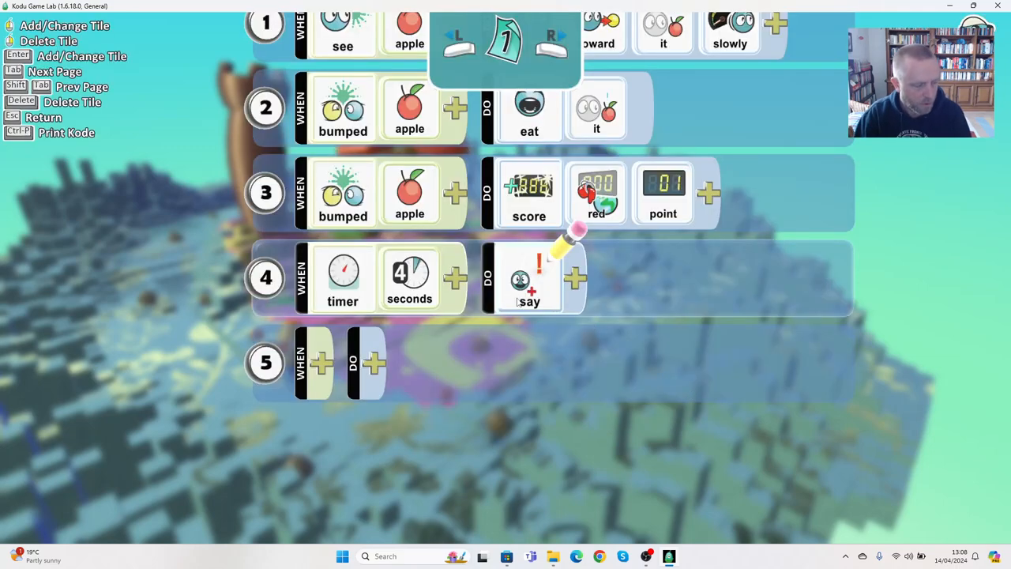
- Leave the program editor and select the black character Oscar 1
click(529, 277)
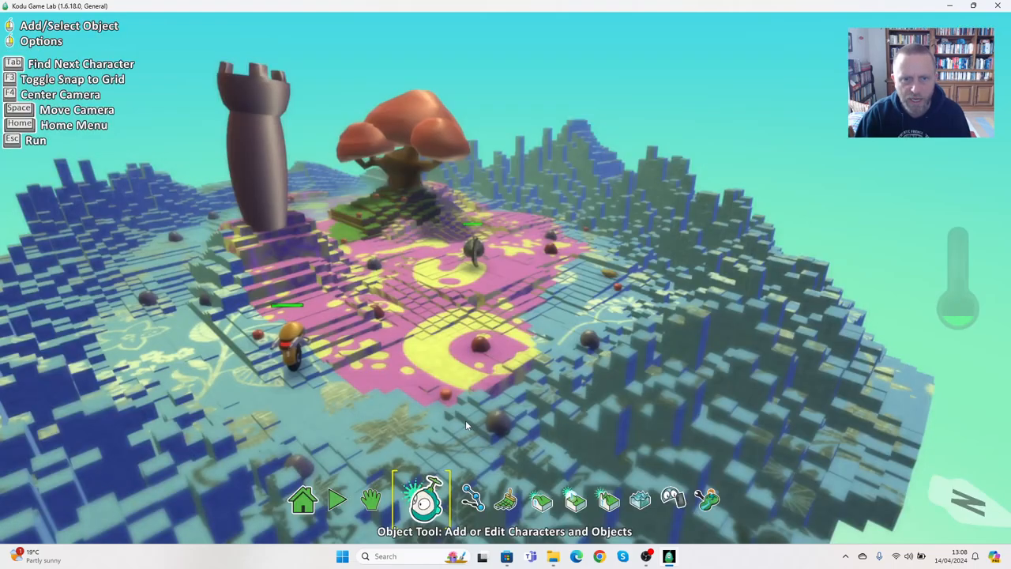
click(335, 498)
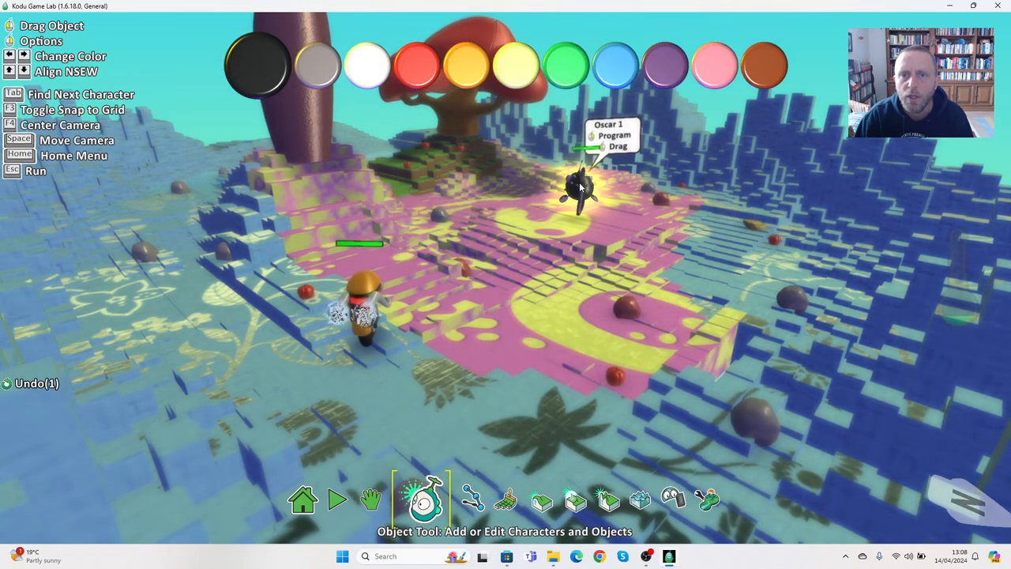
- In Oscar's program, make rule 6 trigger on hearing the cycle say something
click(582, 186)
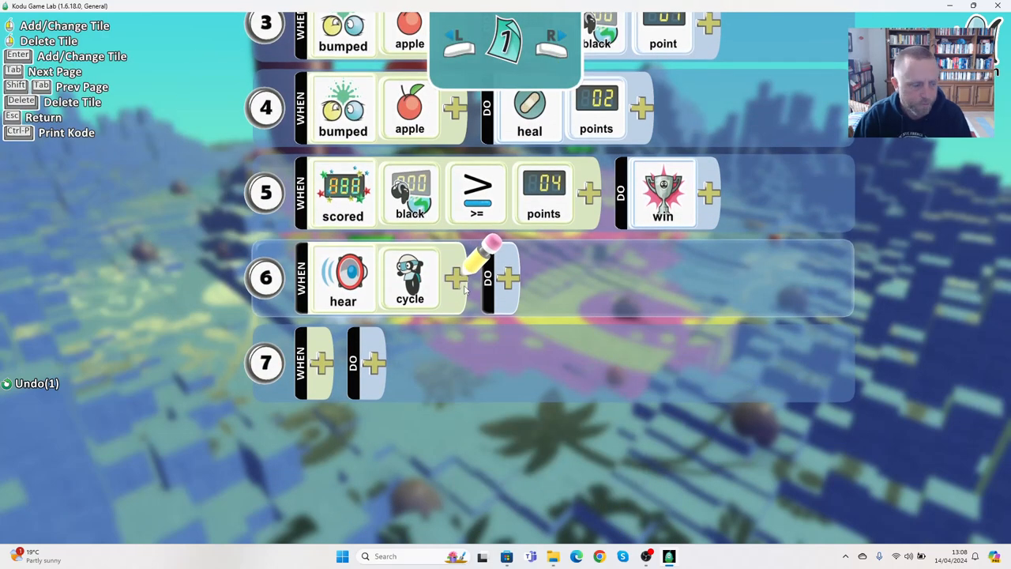
click(455, 277)
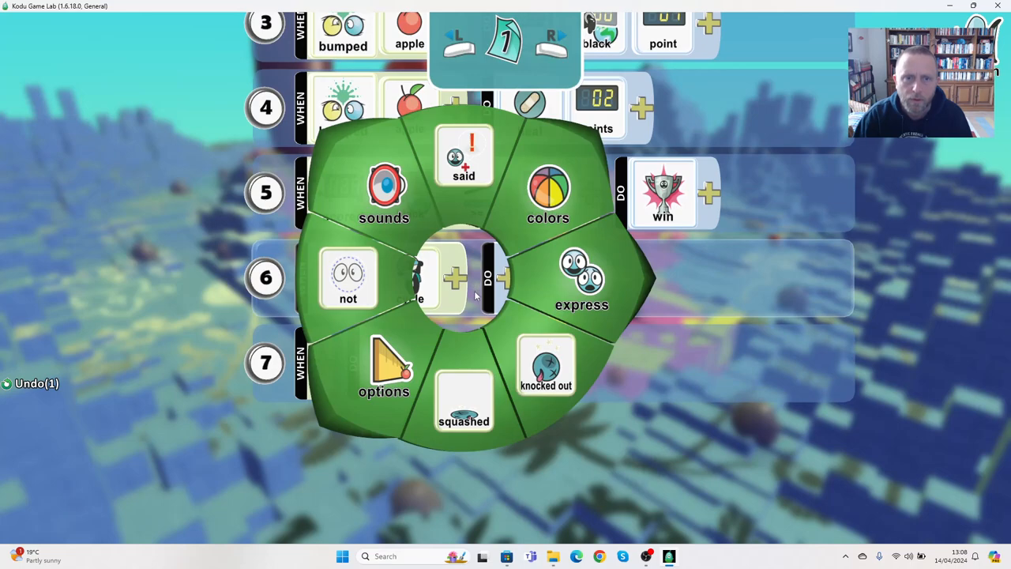
click(464, 154)
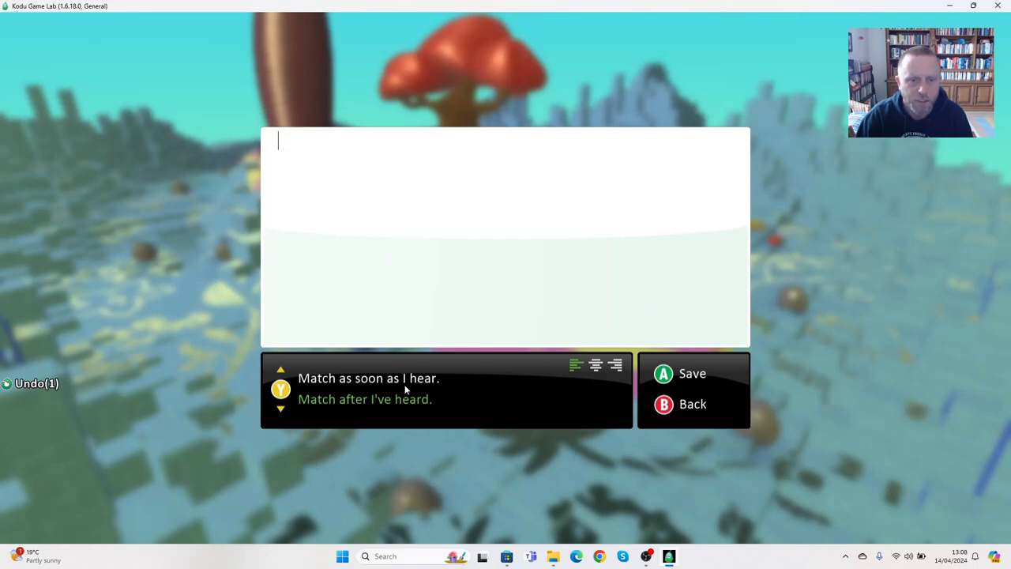
mouse_move(343, 383)
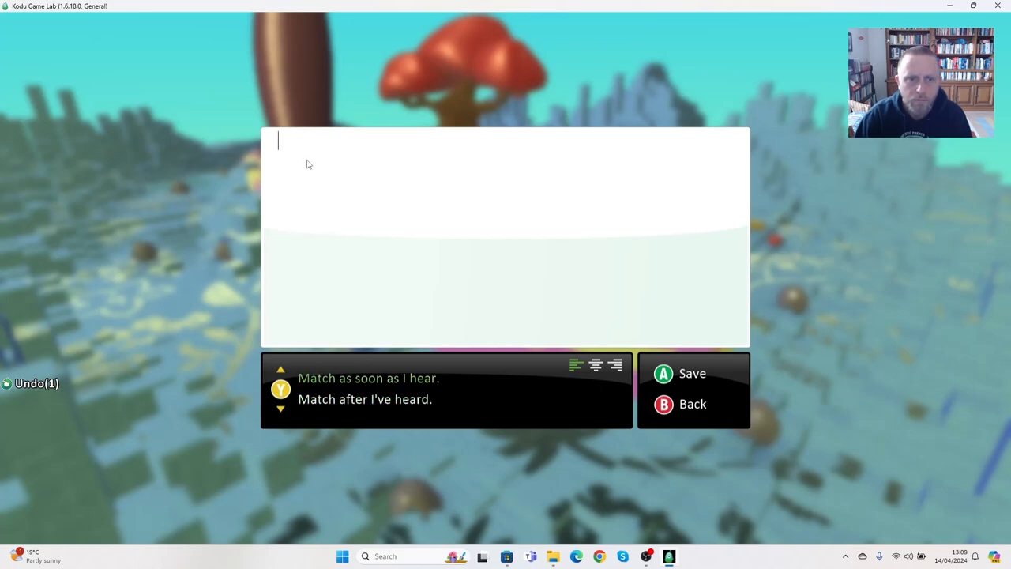
- Enter 'apples' as the phrase Oscar's rule 6 listens for
text(apples)
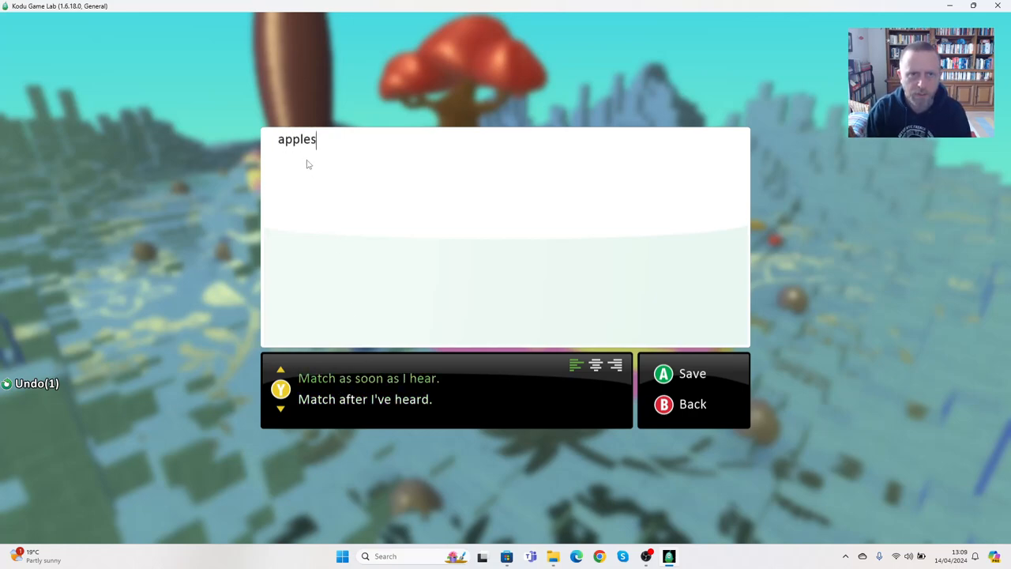
mouse_move(452, 415)
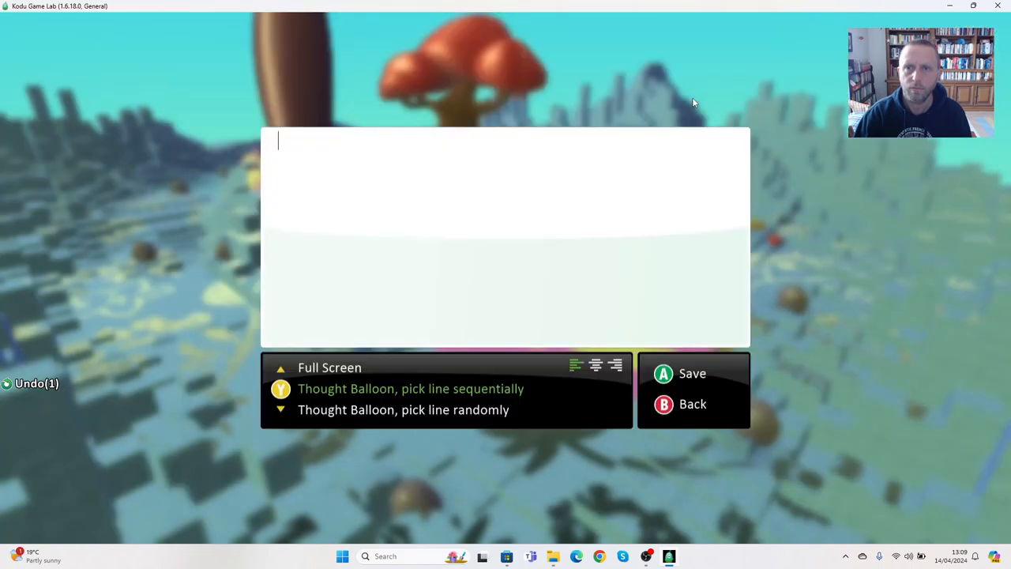
mouse_move(456, 164)
text(I)
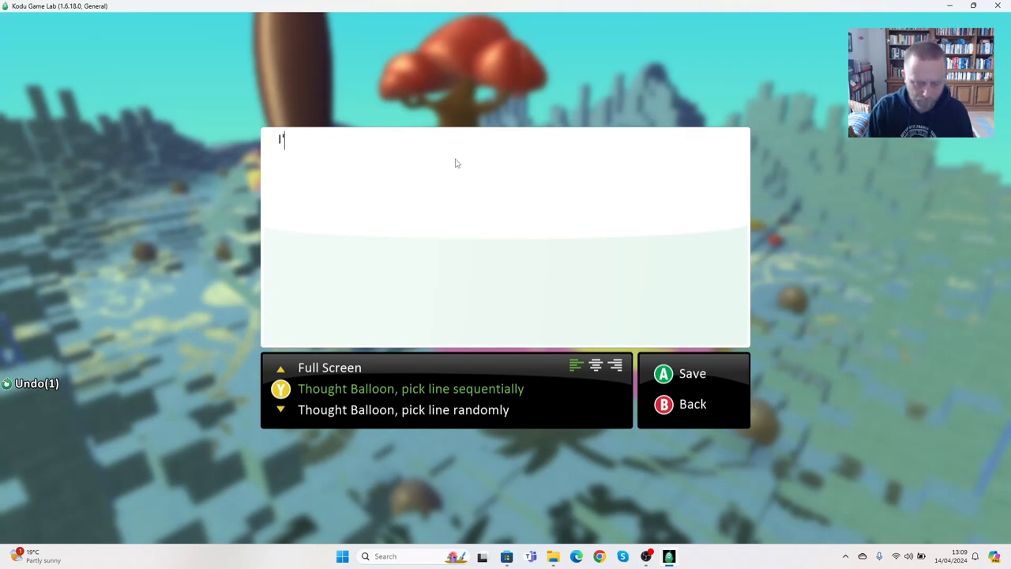
- Have Oscar reply 'I'm faster and I'll get them quicker'
text('ll faster)
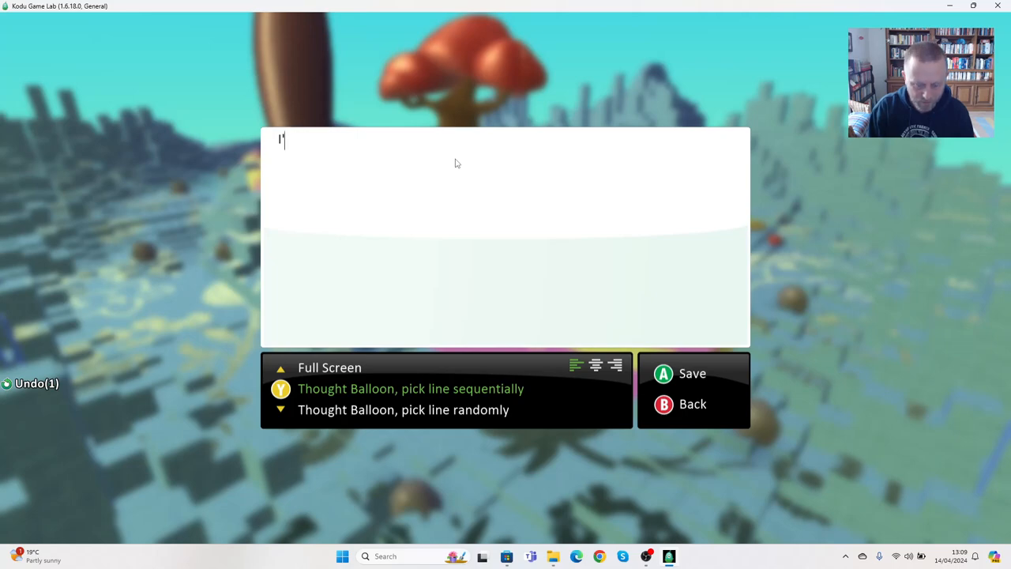
text('m faster and)
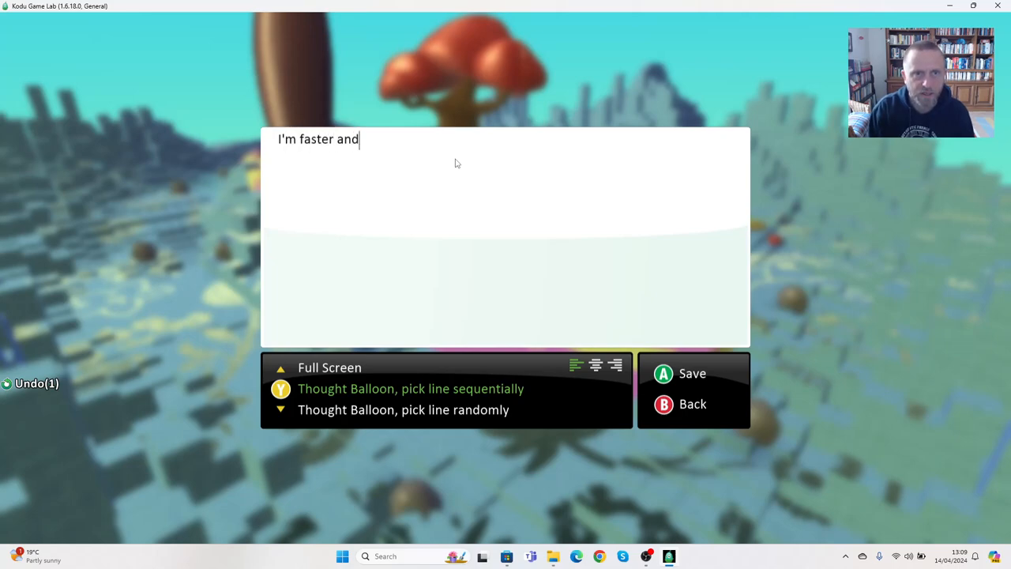
text(I'll get)
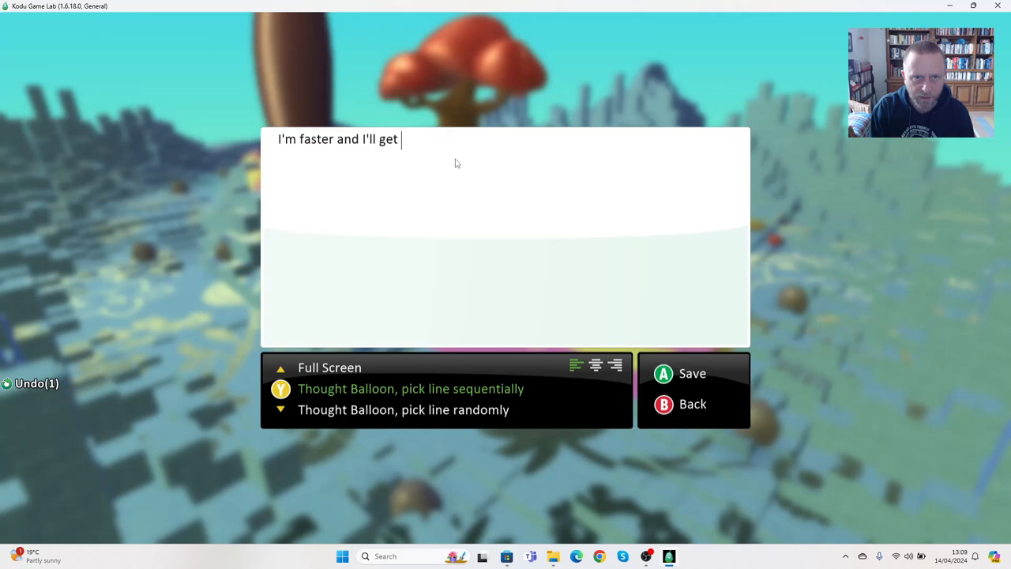
text(them quicker)
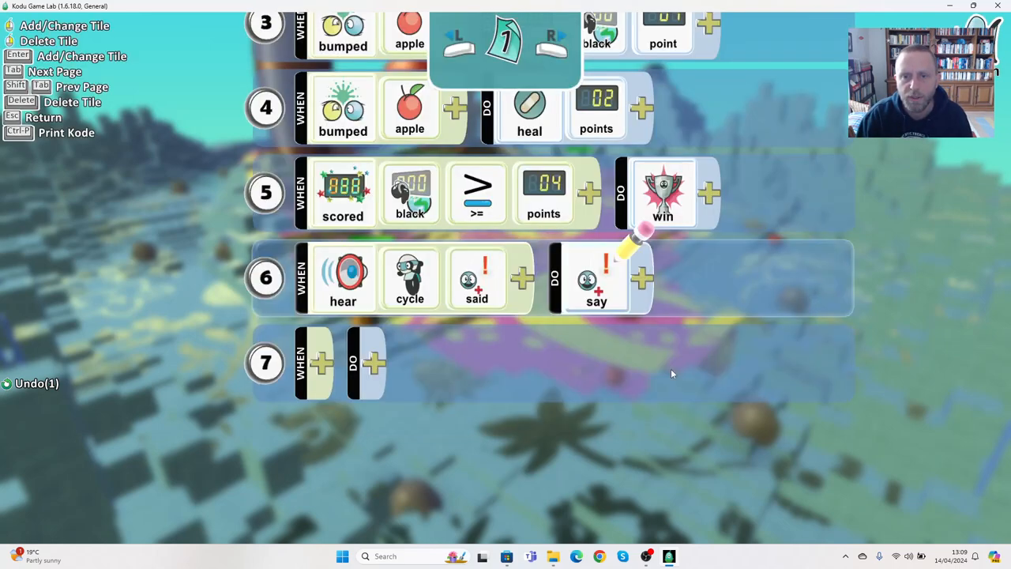
mouse_move(641, 286)
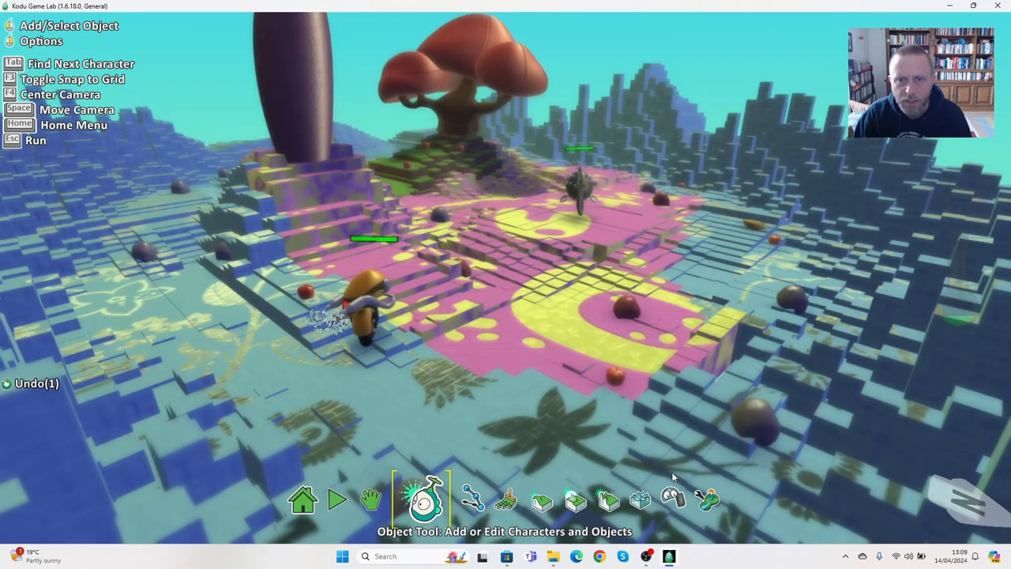
- Exit Oscar's program and run a test of the game
click(354, 499)
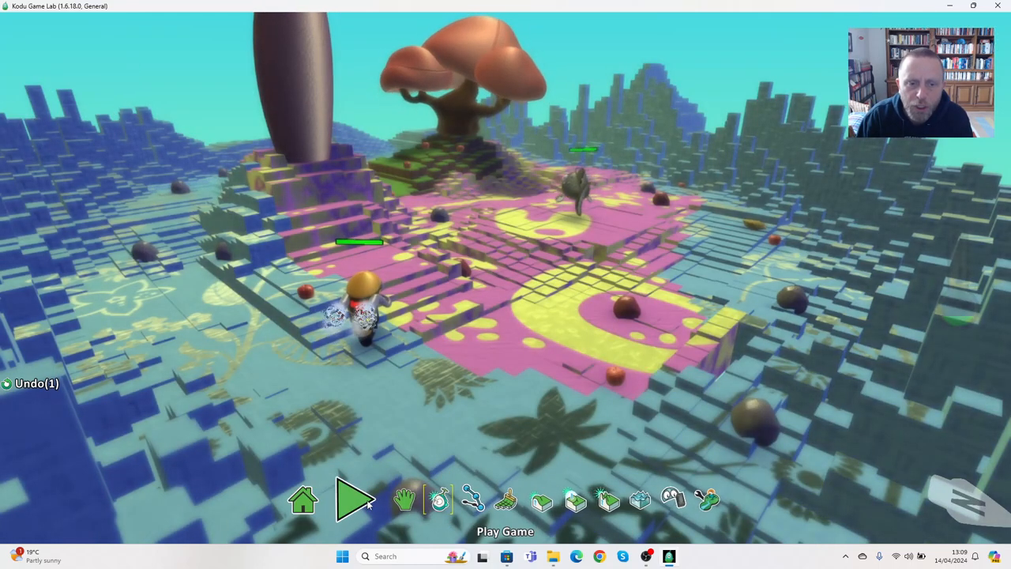
click(355, 499)
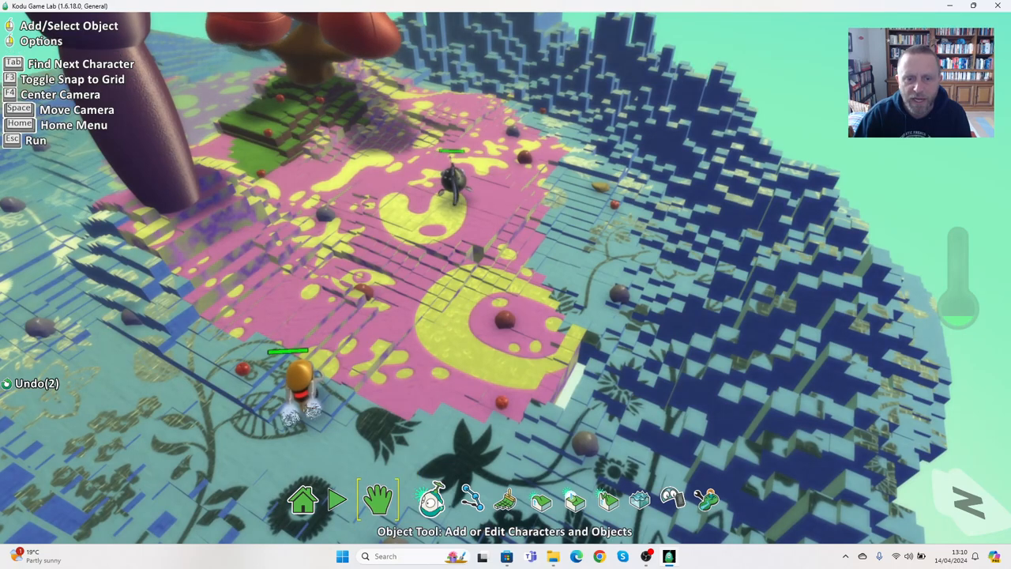
- Give the orange Kodu a fifth rule: when scored is at least a set value
click(300, 379)
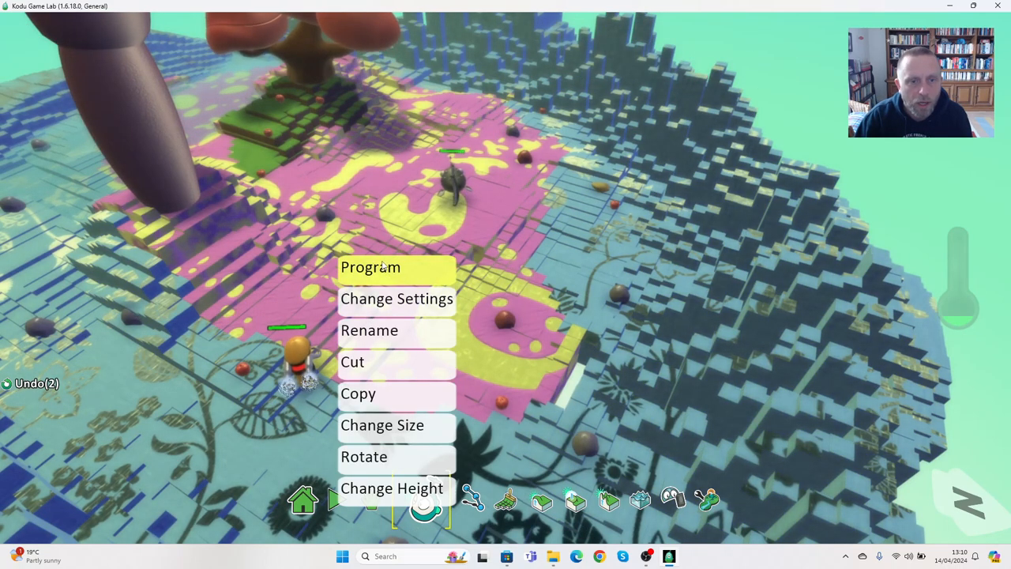
click(370, 266)
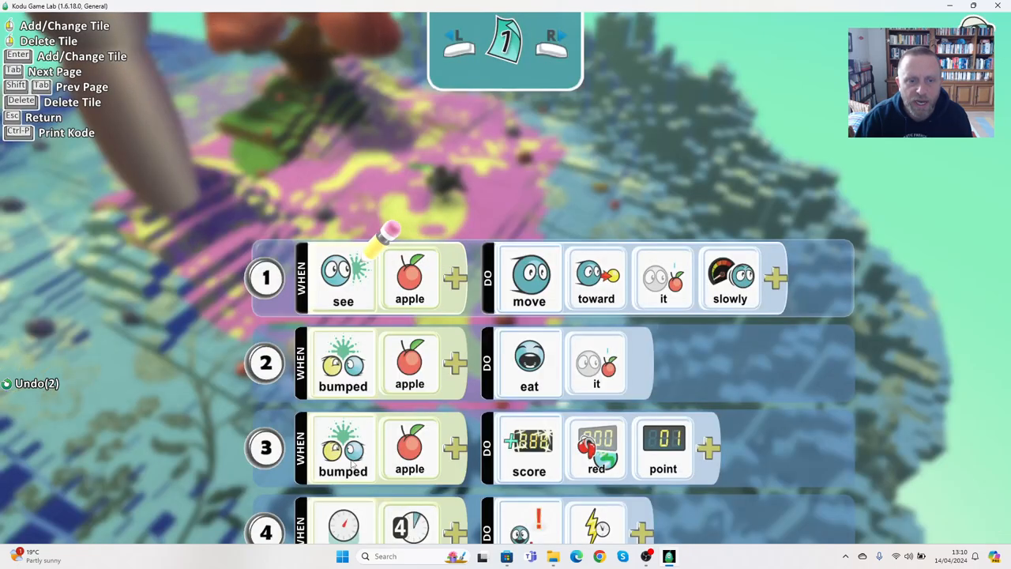
scroll(down, 3)
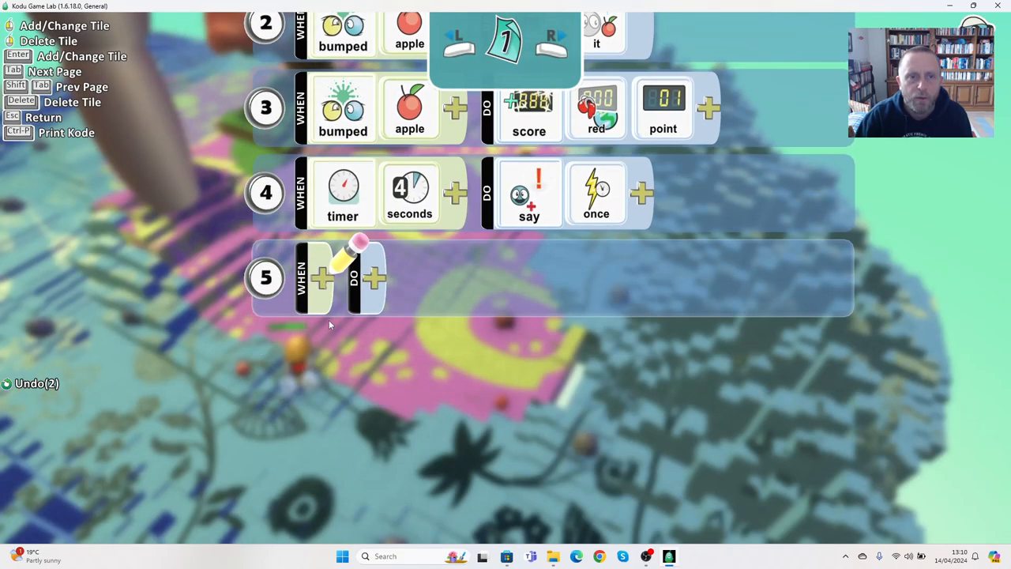
click(322, 277)
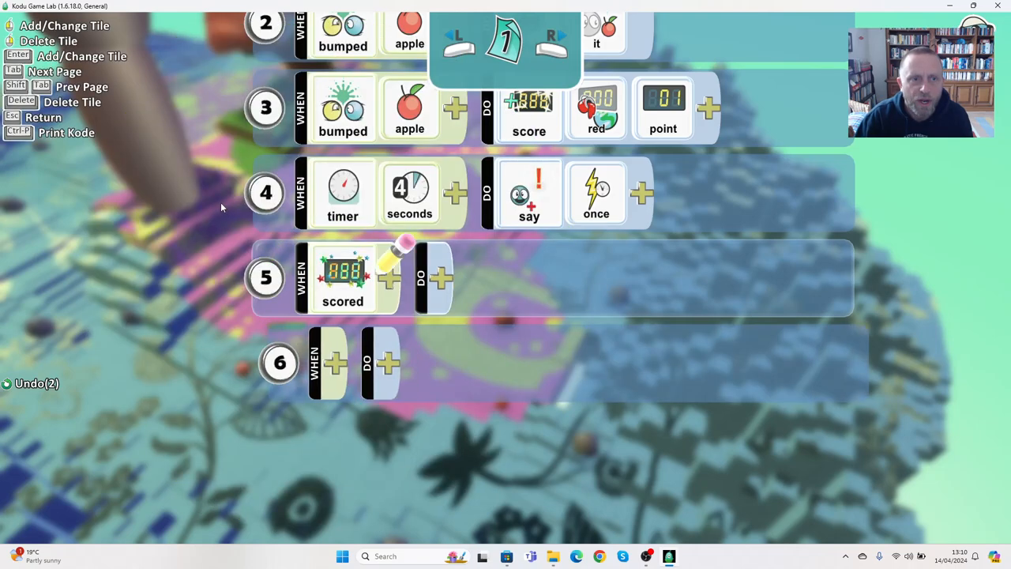
click(389, 277)
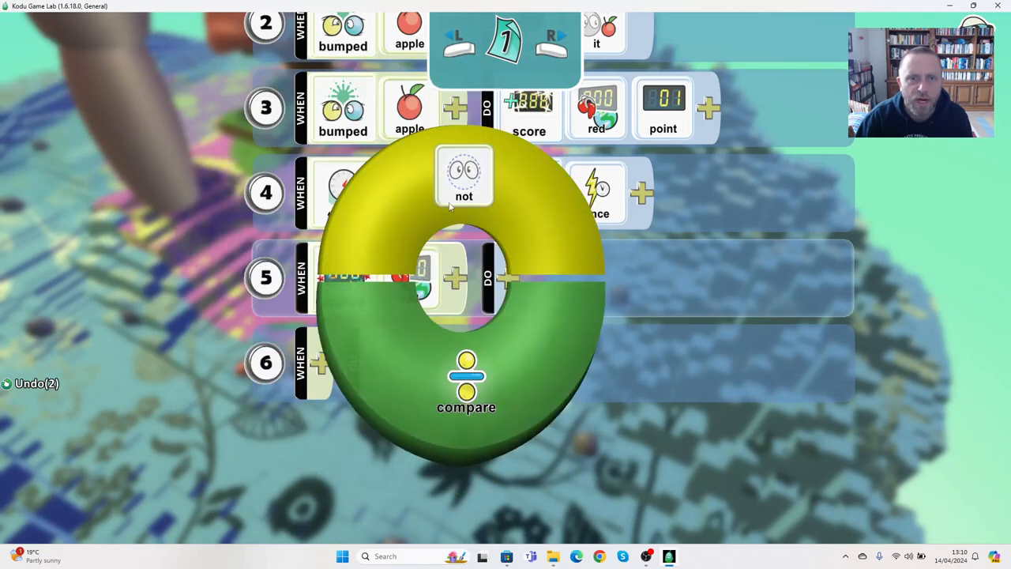
click(466, 383)
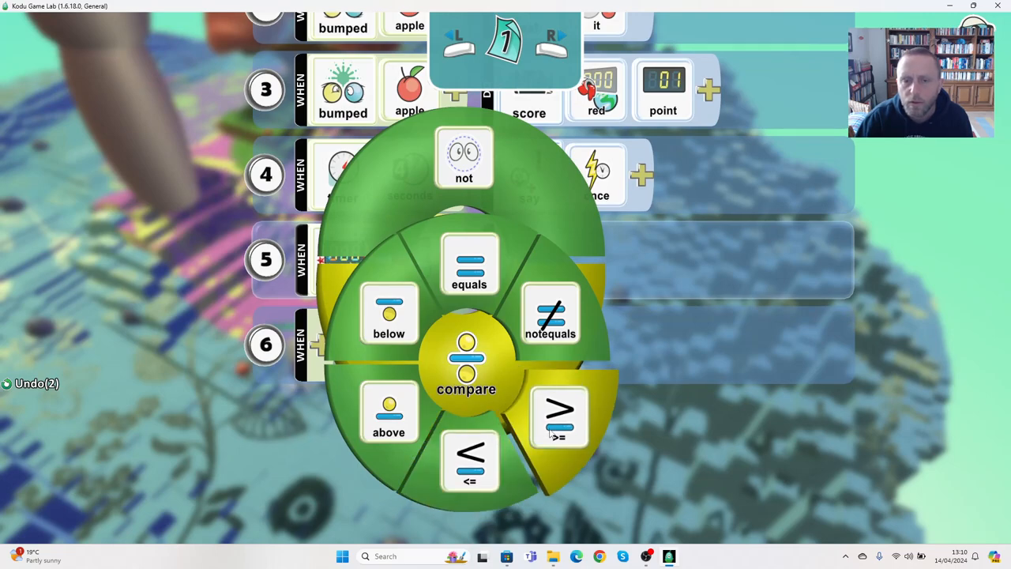
click(560, 419)
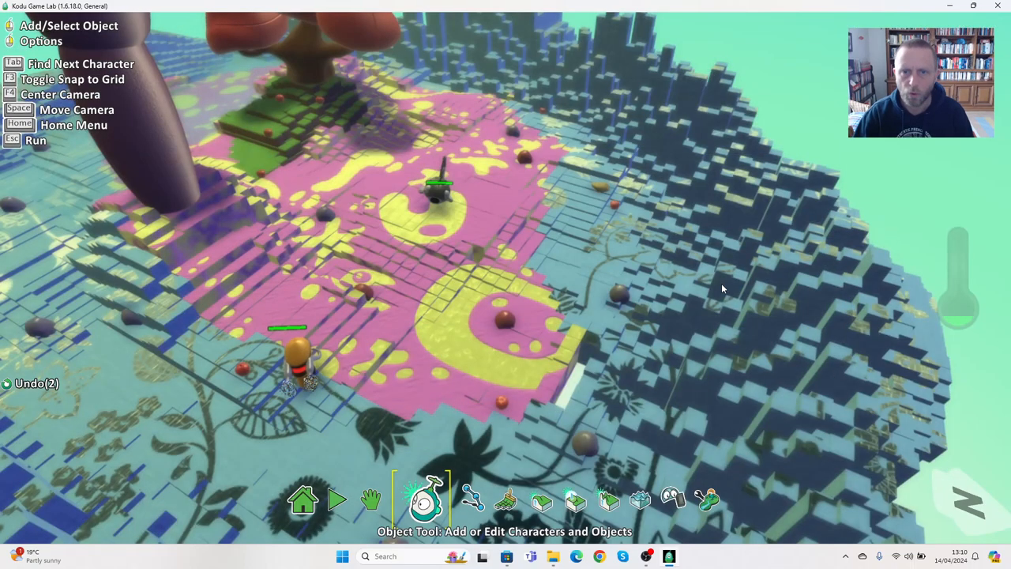
click(336, 498)
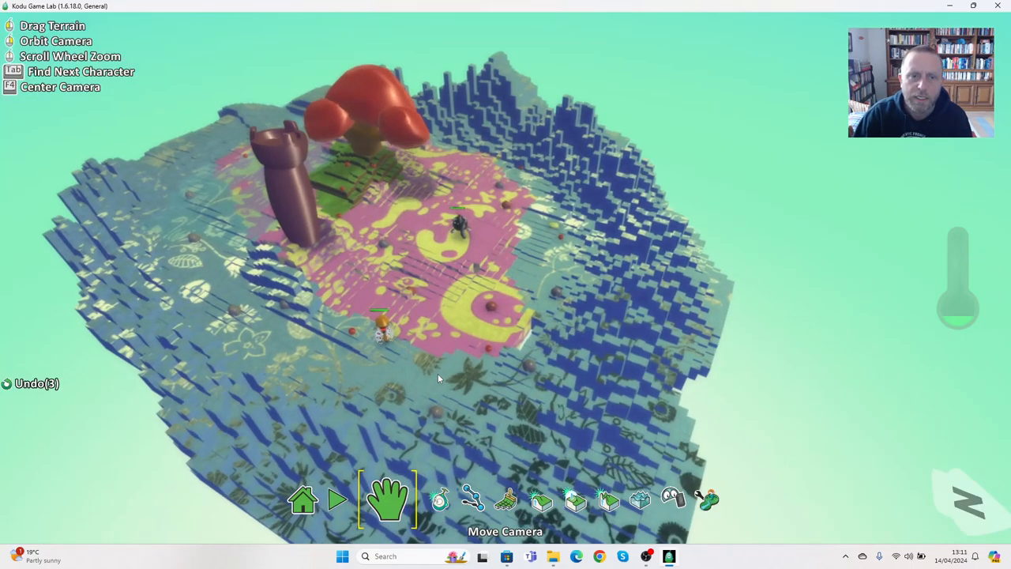
- Review the orange Kodu's rule 5, then start playing the game to test it
click(420, 498)
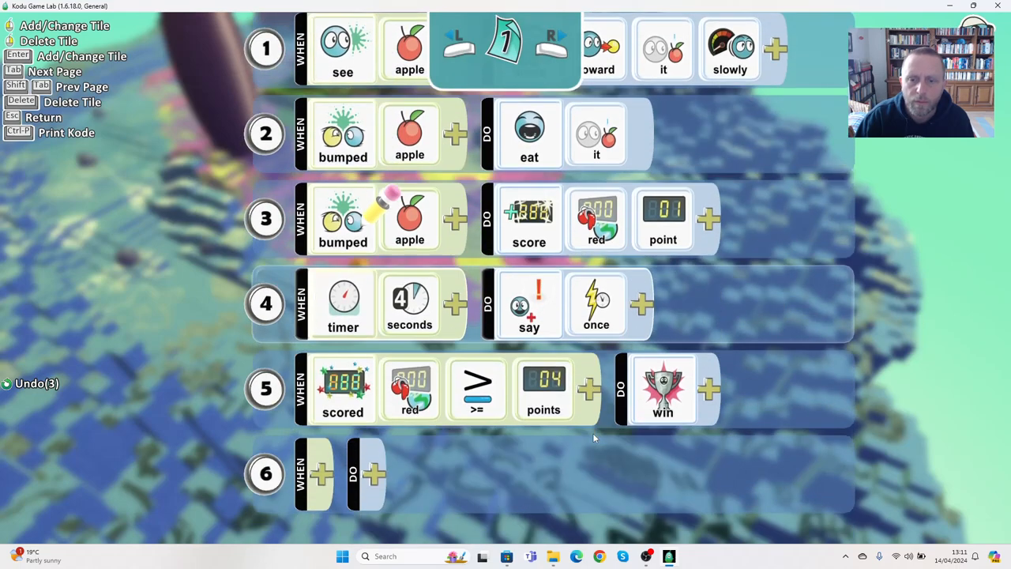
scroll(down, 3)
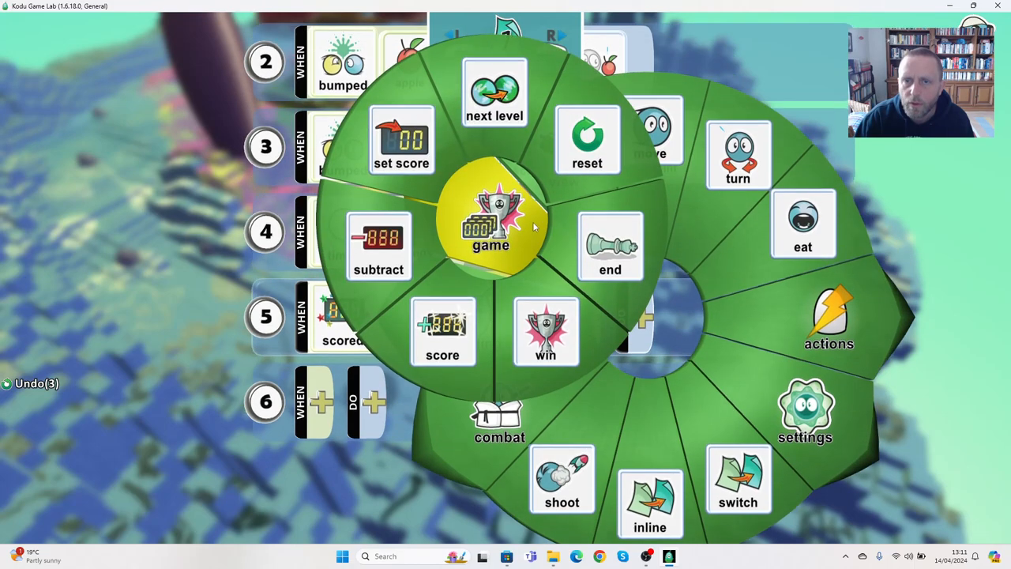
click(610, 246)
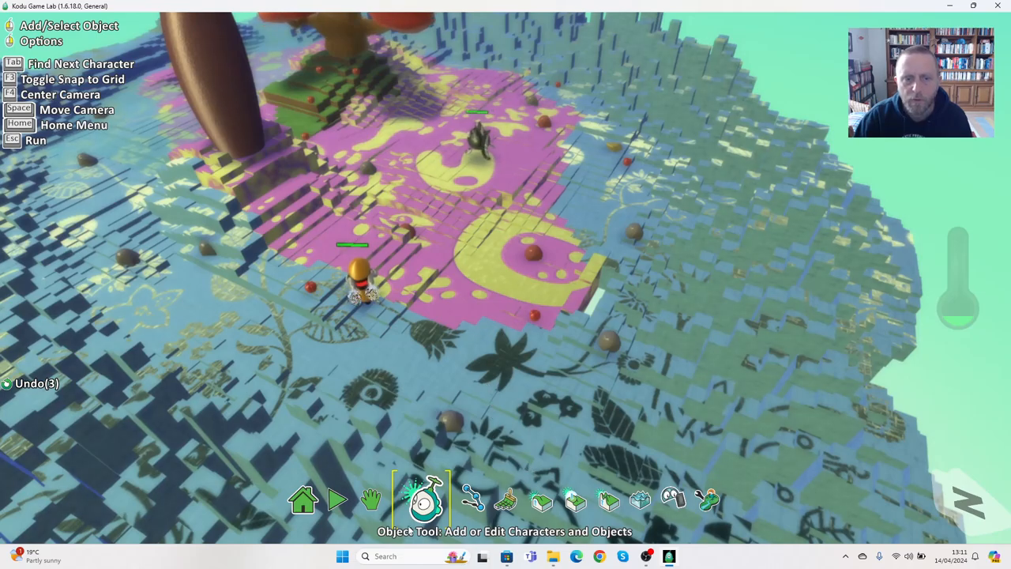
click(336, 498)
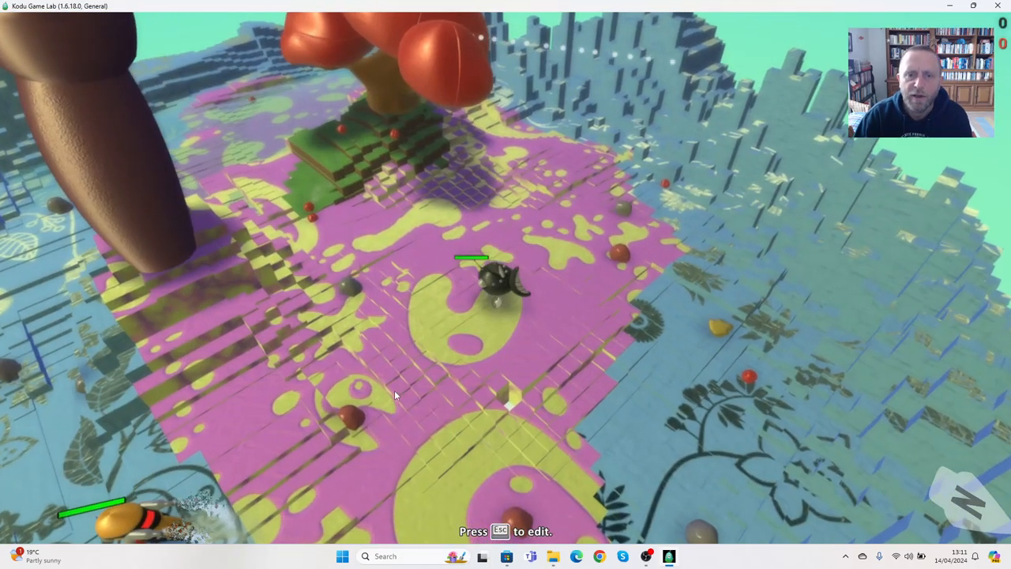